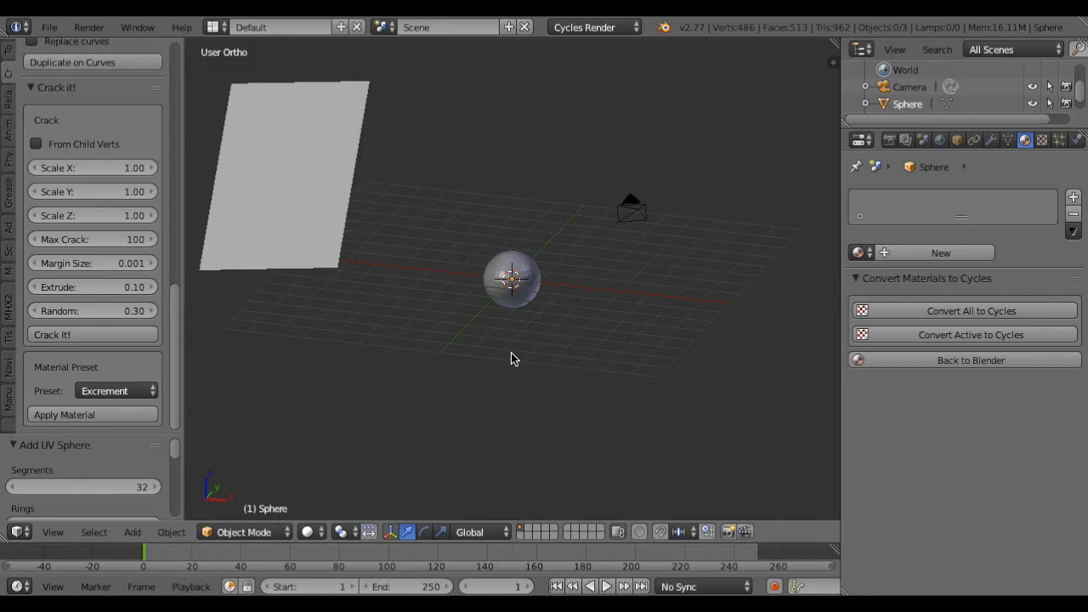
mouse_move(122, 138)
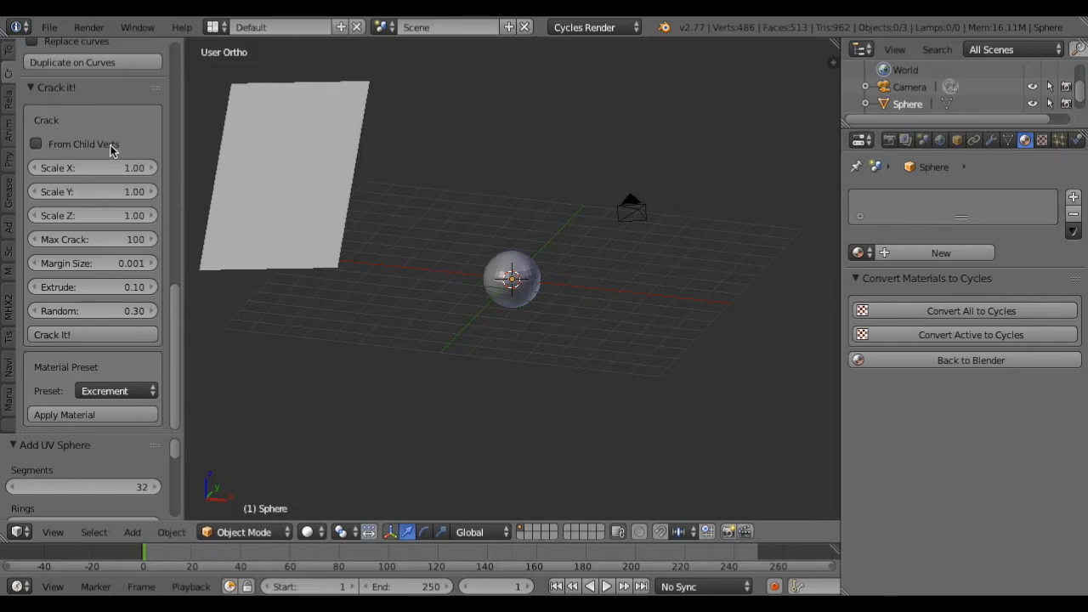
Enable the From Child Verts option in the Crack It panel
click(37, 143)
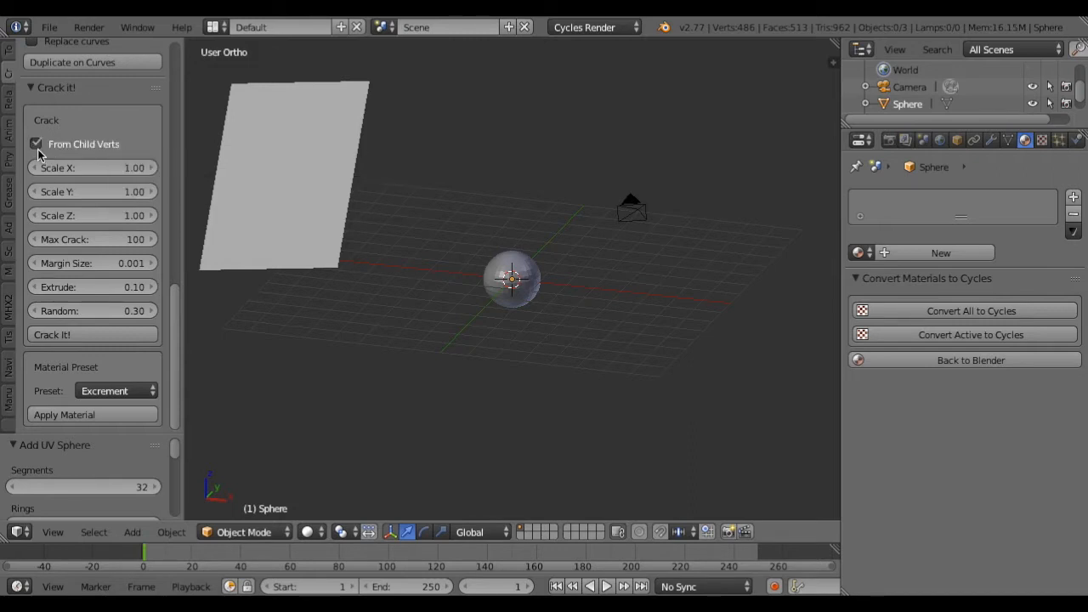
mouse_move(54, 153)
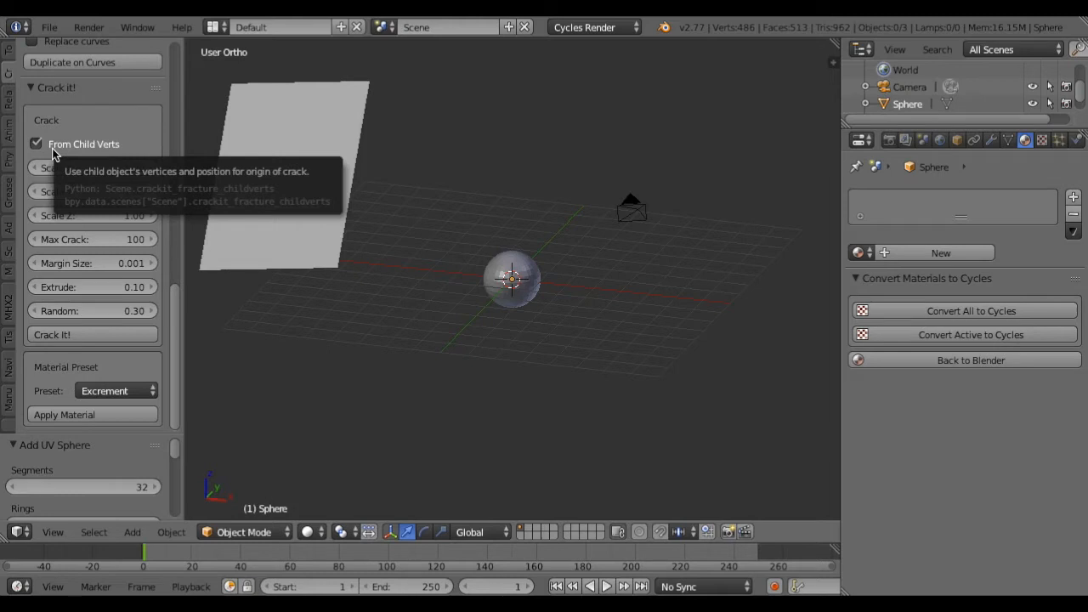
mouse_move(451, 244)
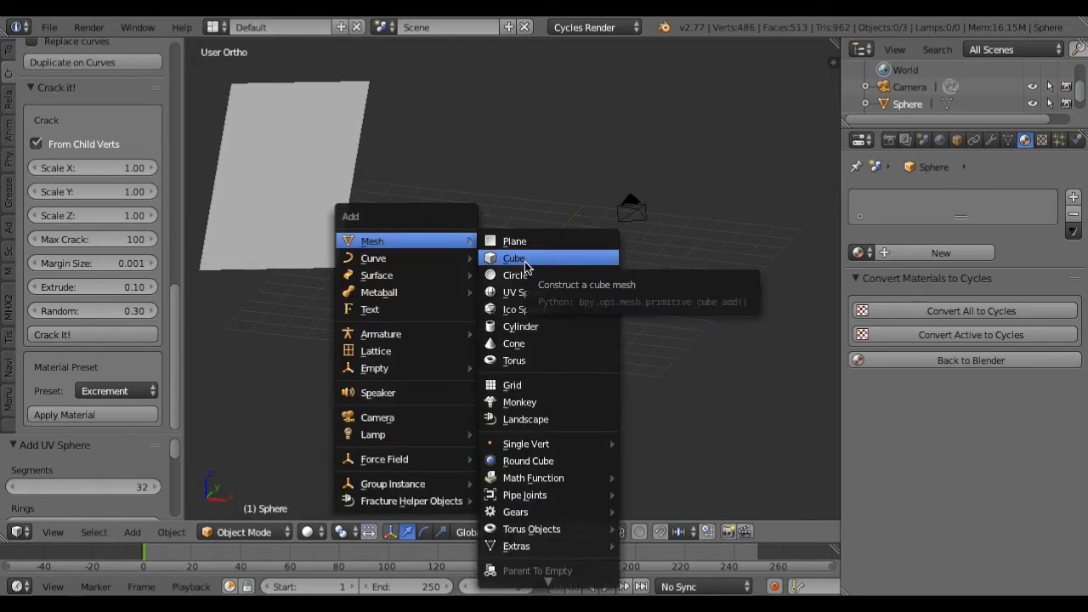
mouse_move(520, 401)
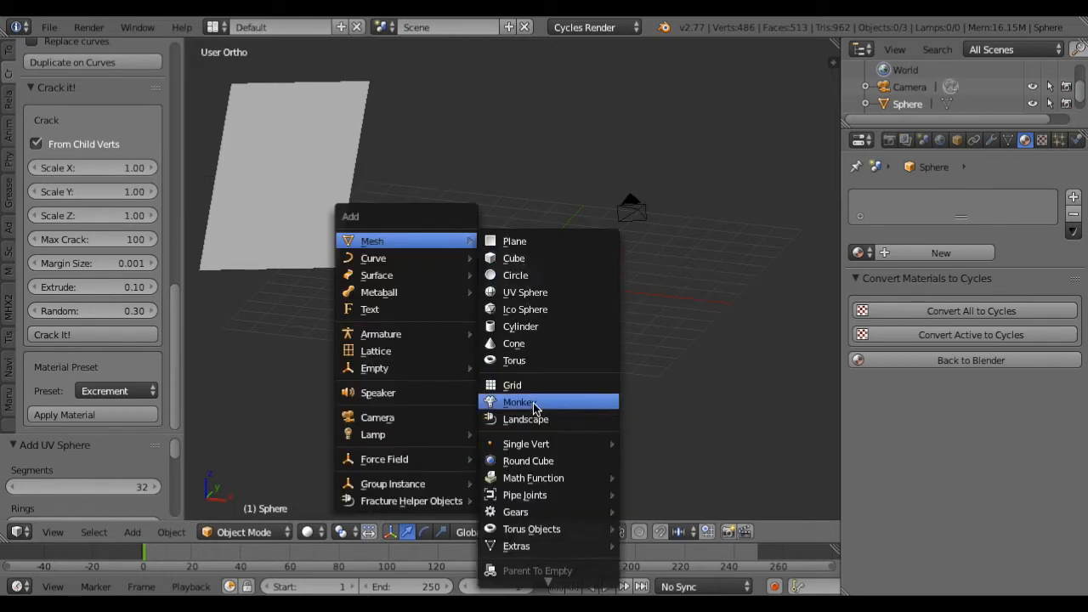
Add a Suzanne monkey mesh and parent it to the Sphere
click(518, 401)
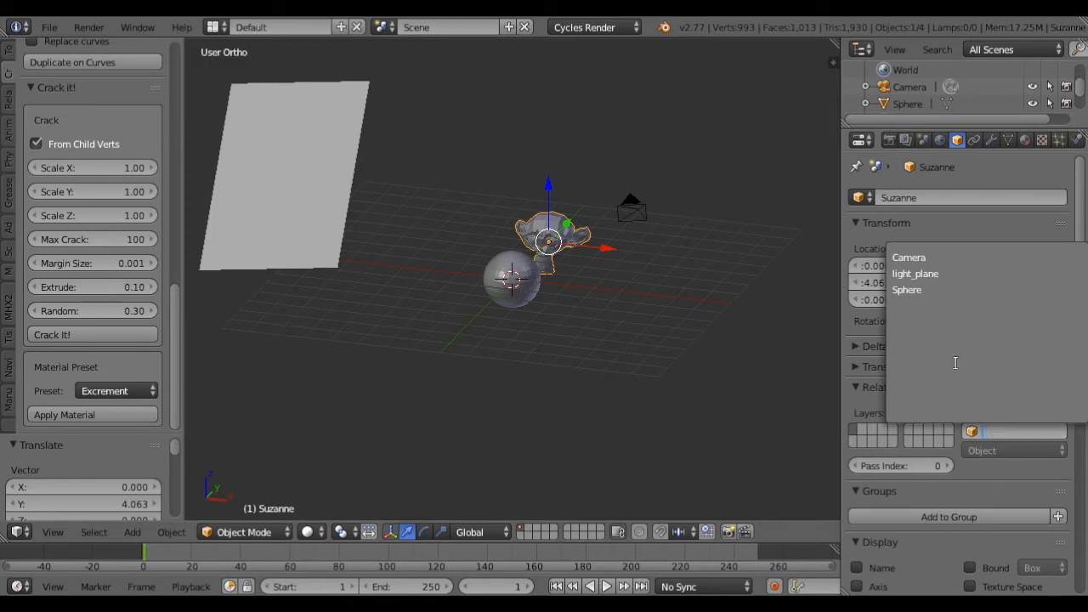
click(905, 289)
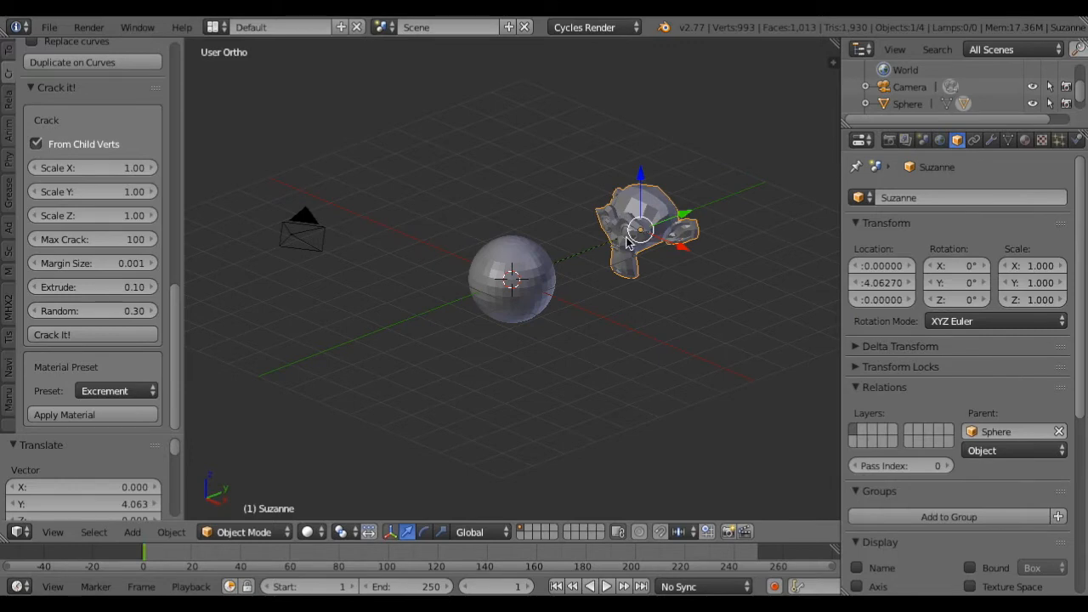
mouse_move(661, 239)
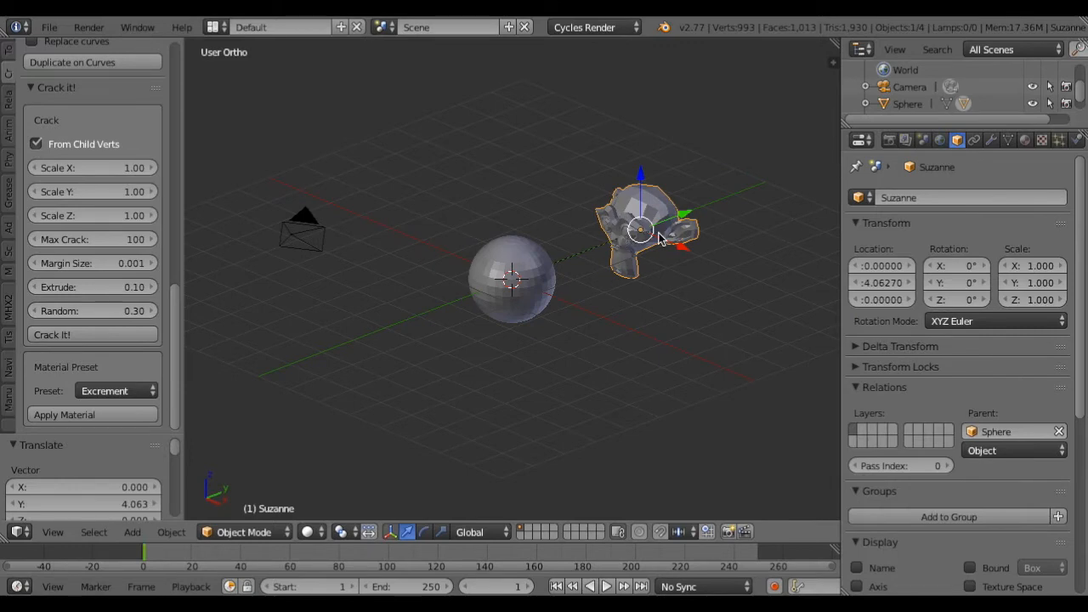
mouse_move(508, 278)
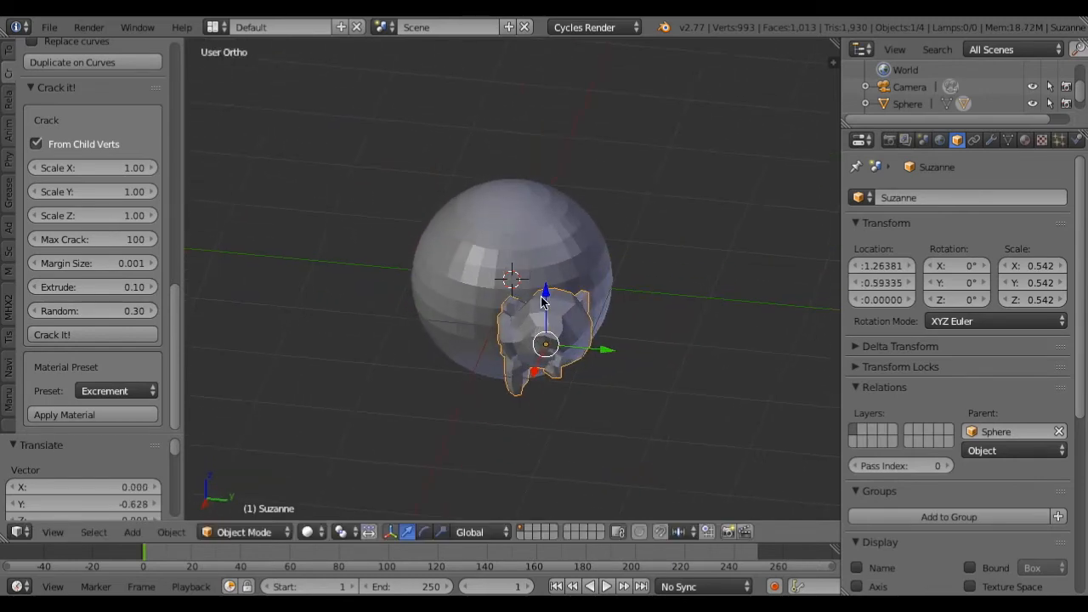
mouse_move(518, 318)
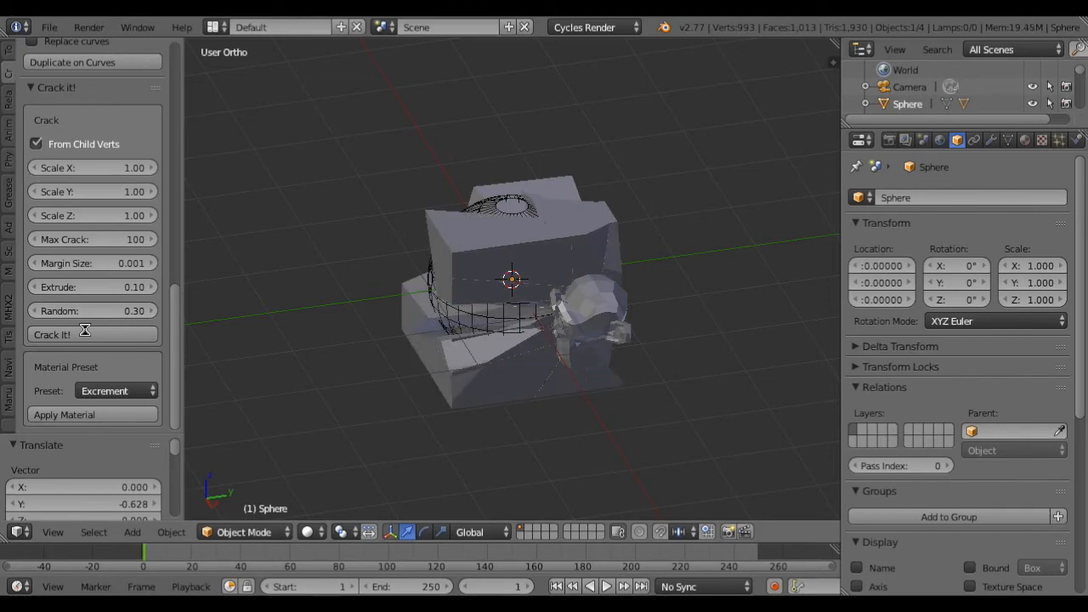
Run Crack It on the Sphere to generate the Sphere_crack object from the monkey's position
click(53, 334)
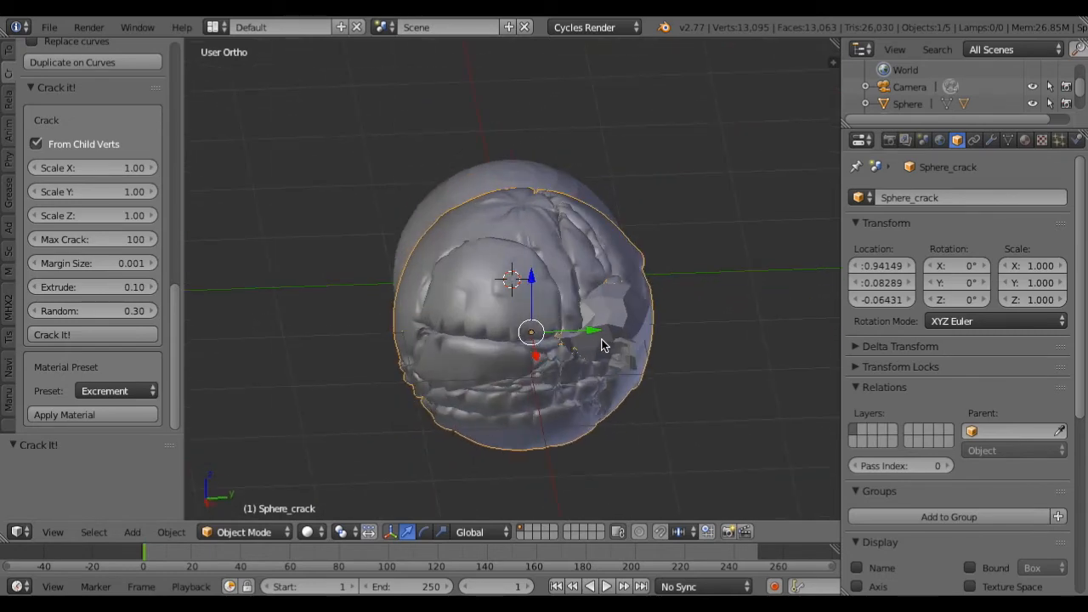
mouse_move(572, 355)
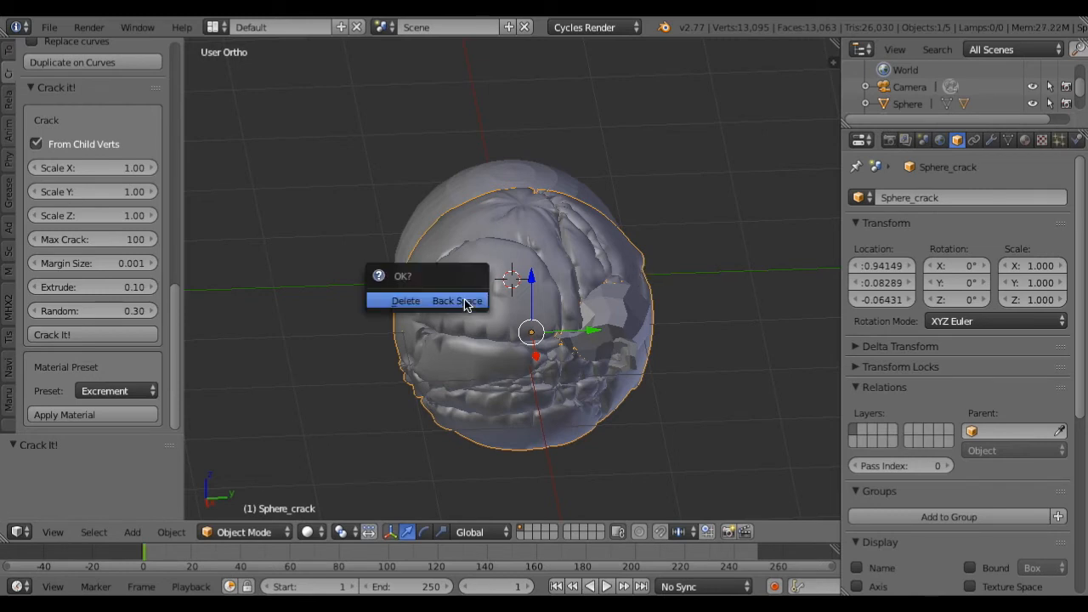
Delete Sphere_crack and place a duplicated, smaller Suzanne on the sphere's upper right
click(405, 299)
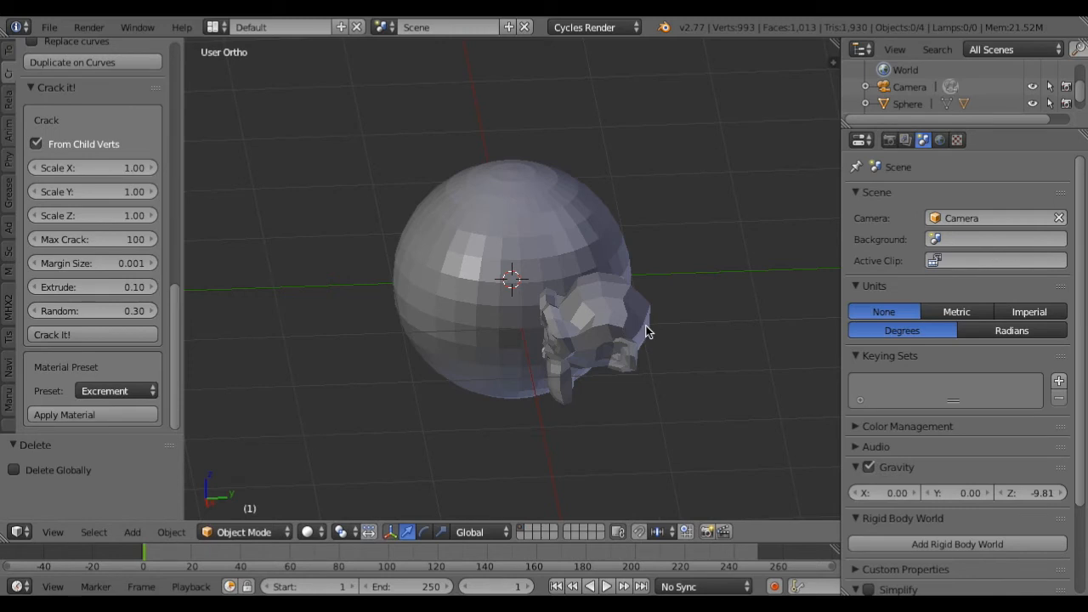
mouse_move(648, 313)
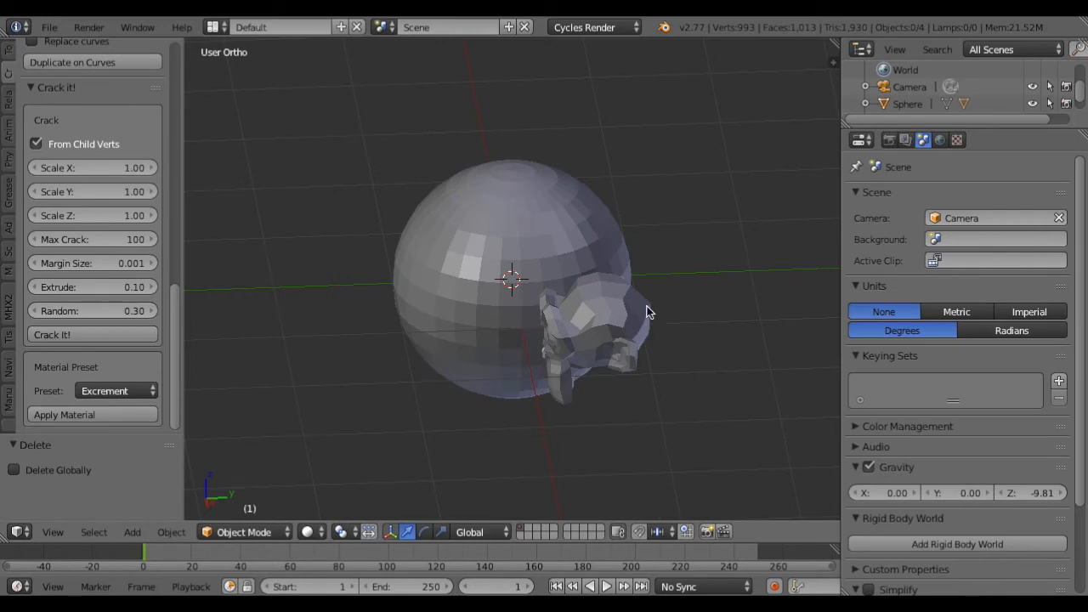
click(382, 336)
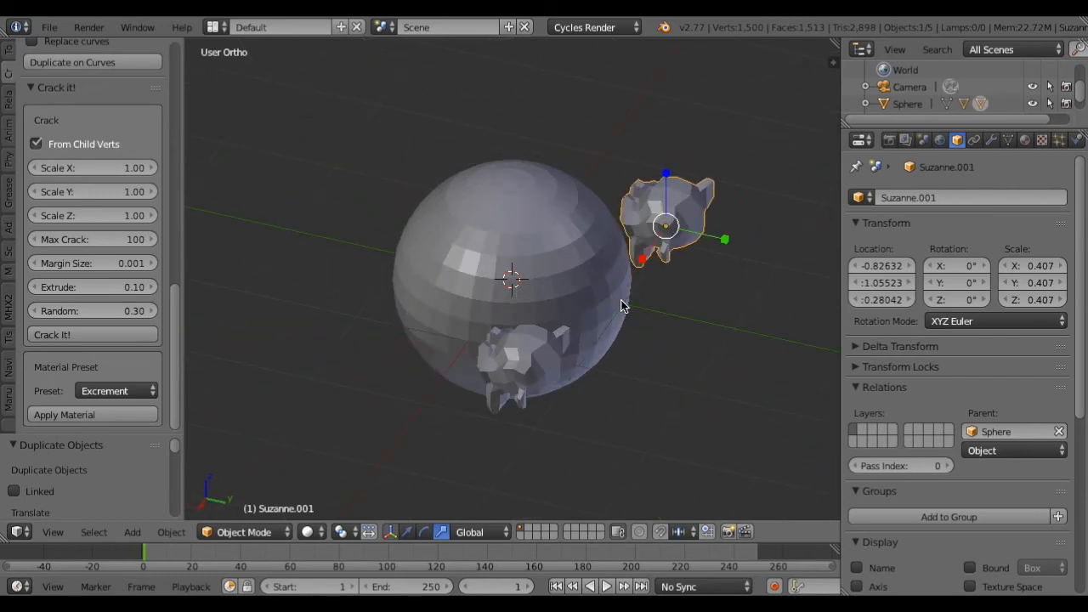
click(51, 334)
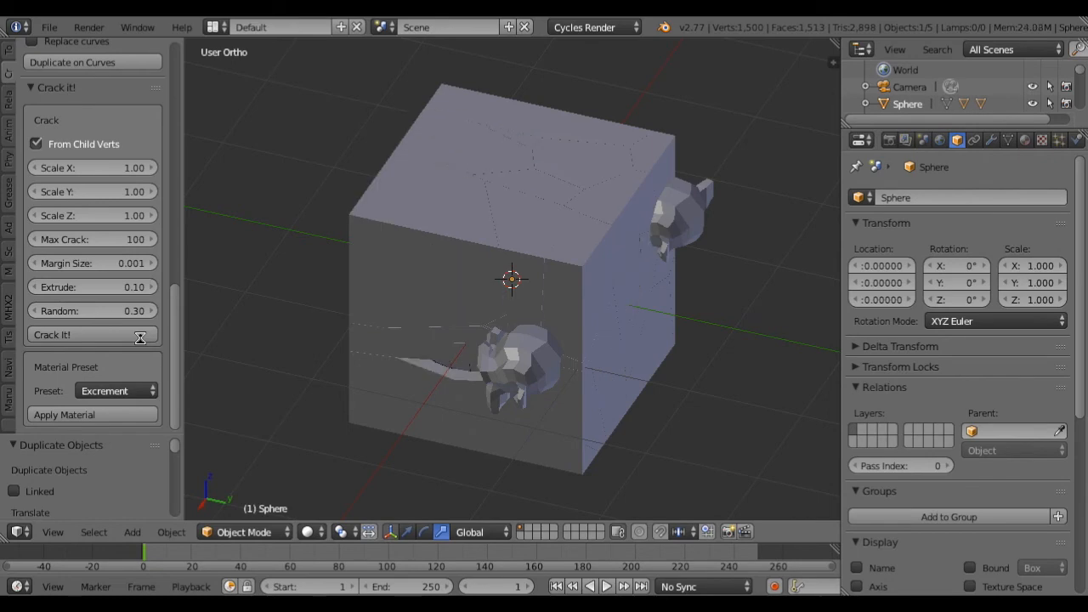
Run Crack It on the Sphere again so fractures spread from both monkeys
click(92, 333)
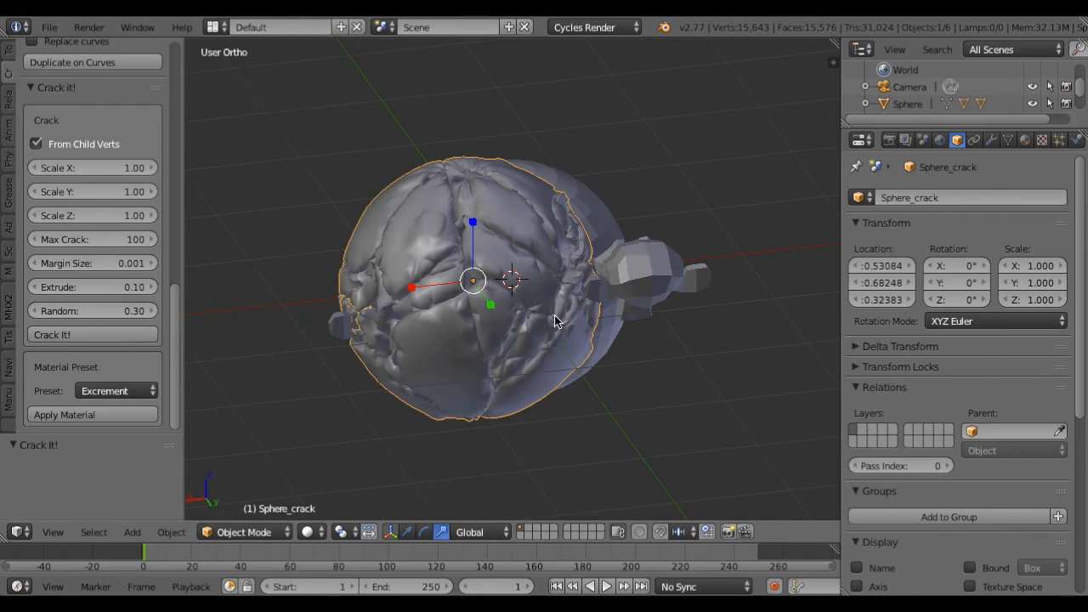
mouse_move(595, 308)
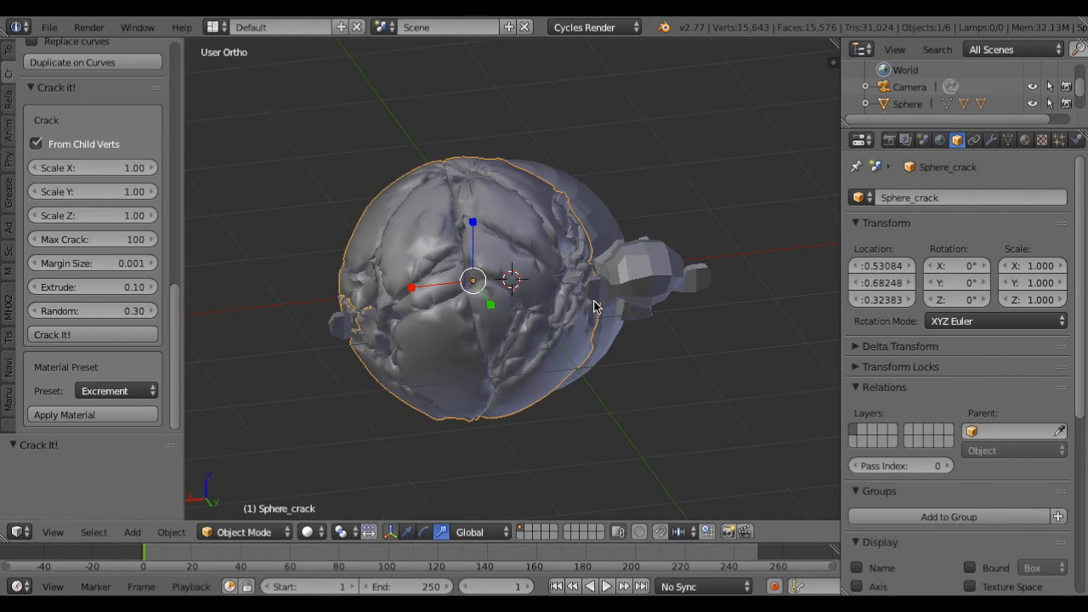
mouse_move(390, 295)
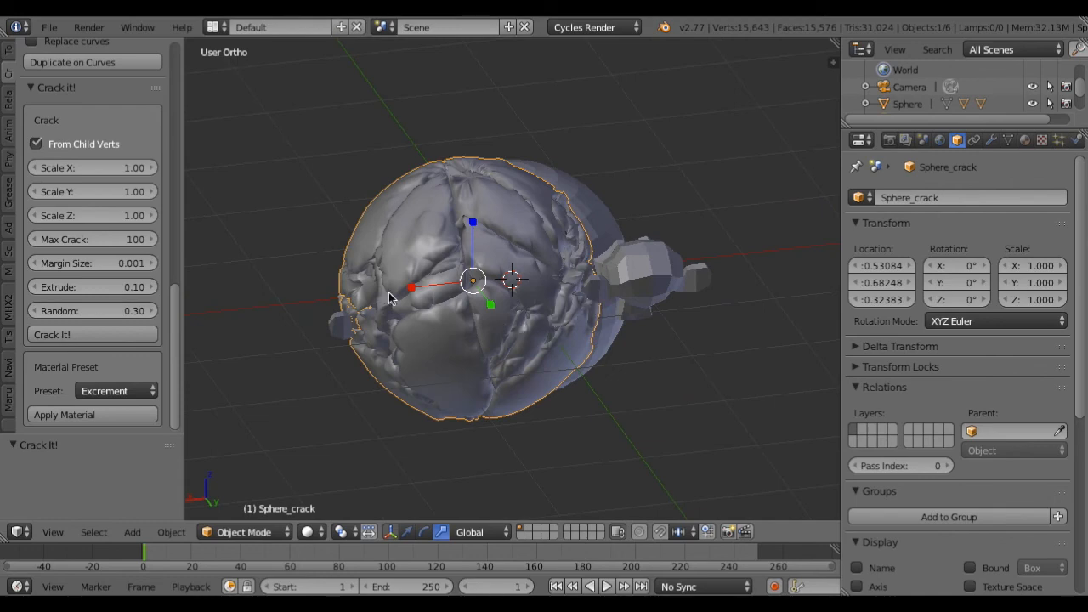